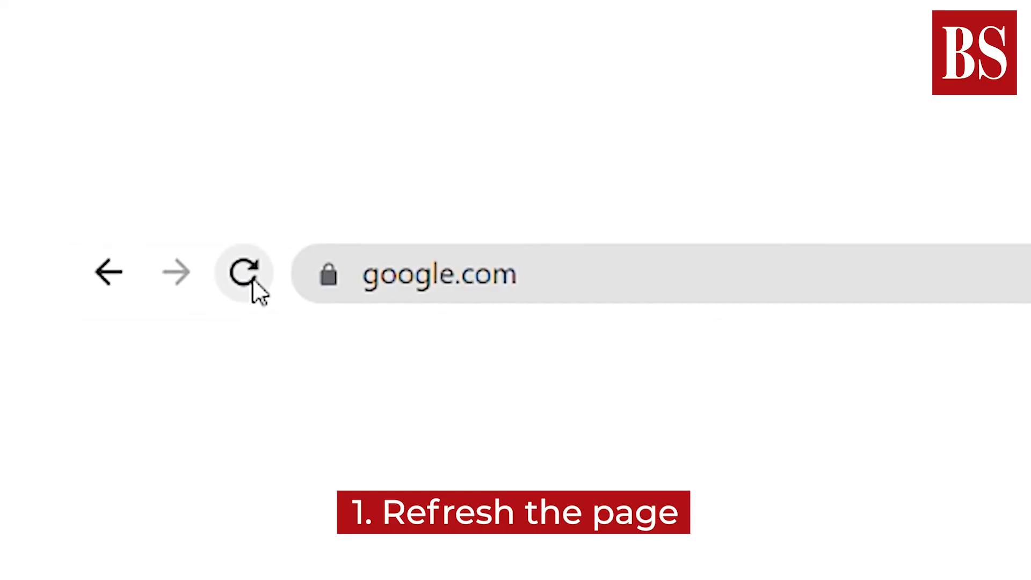
# - Reload the google.com page from the toolbar beside the address bar
pyautogui.click(248, 273)
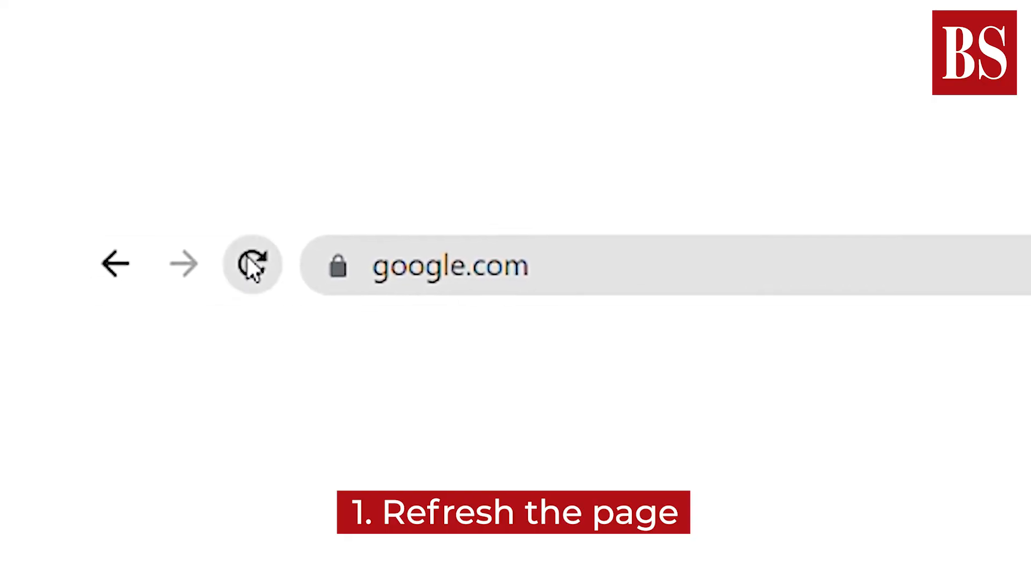
pyautogui.click(252, 263)
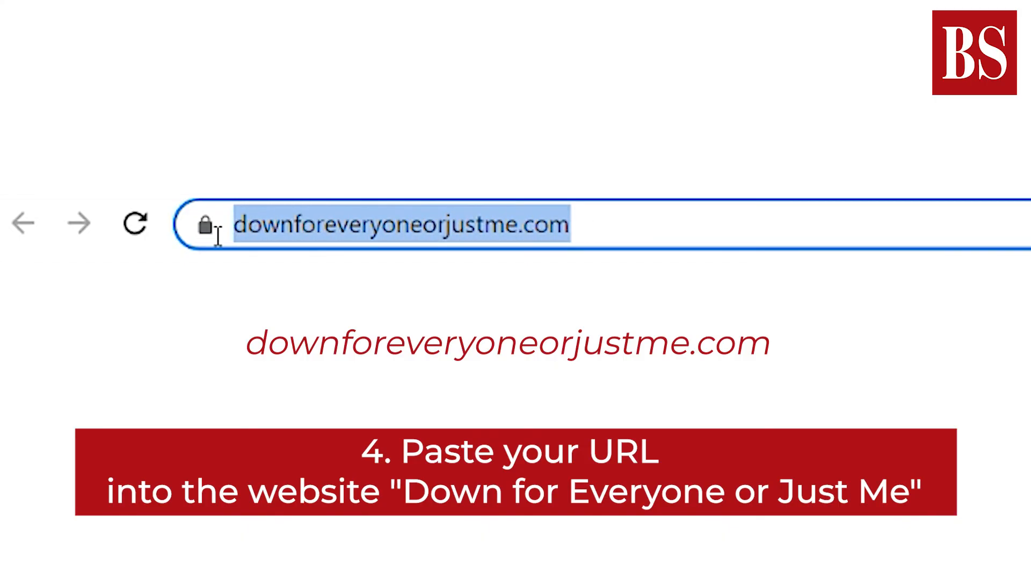
pyautogui.moveTo(598, 227)
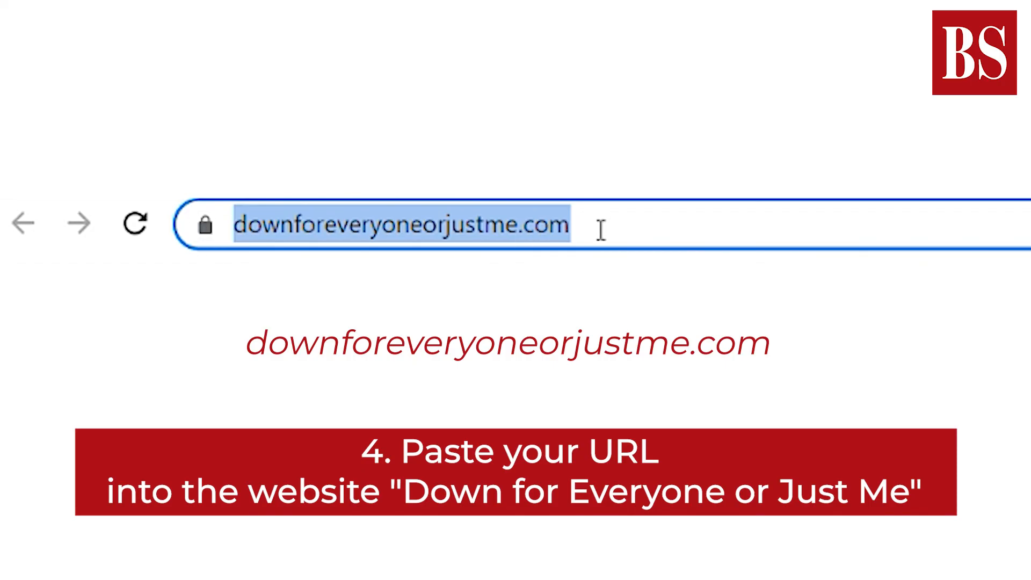